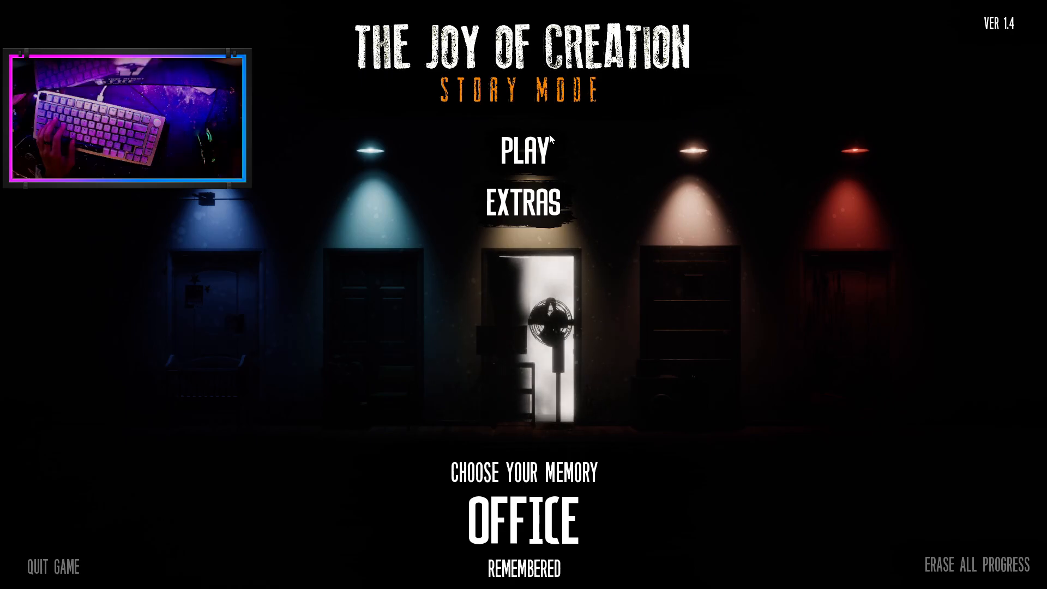
Step: Retry after being caught, dismiss the newspaper scene and enter the Extras menu
left_click(528, 149)
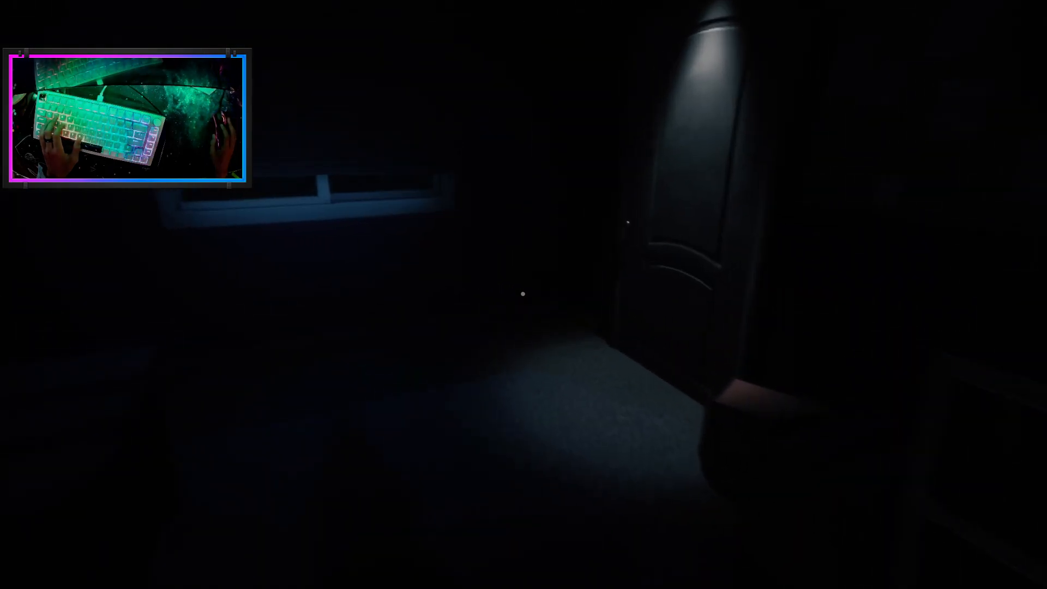
mouse_move(523, 294)
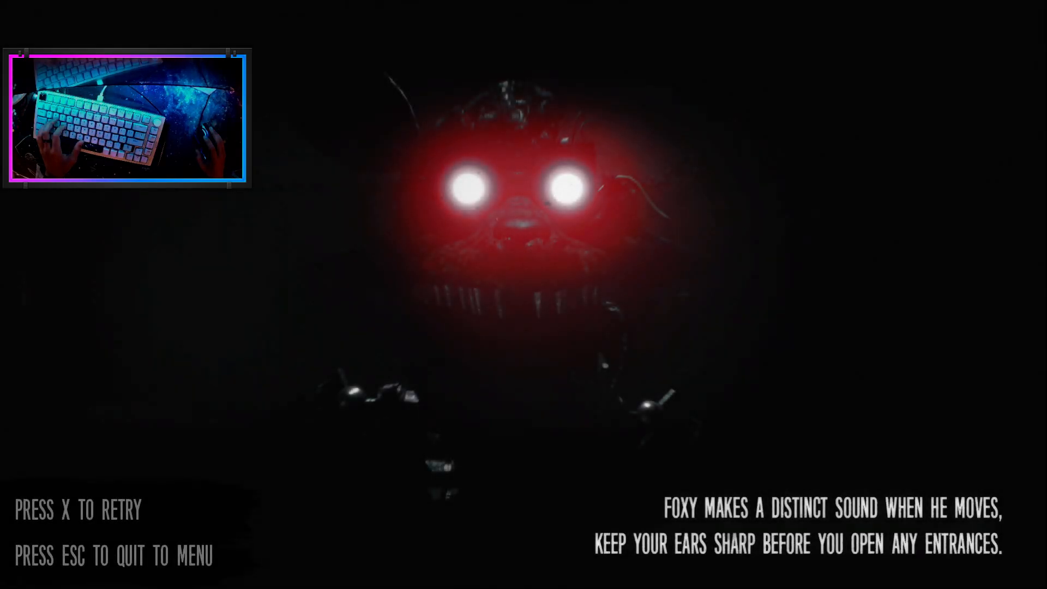
key("x")
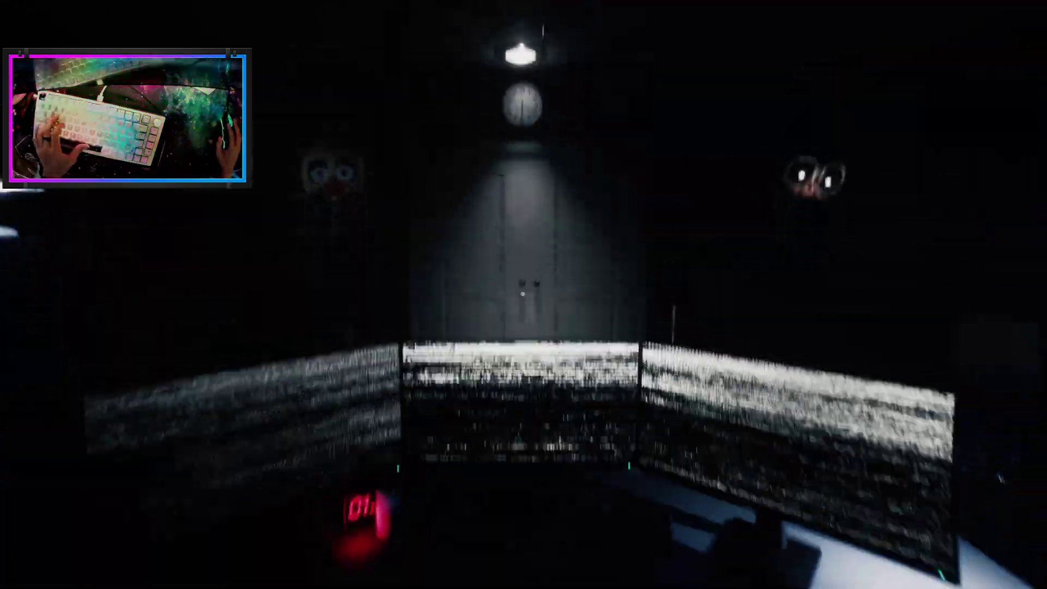
mouse_move(524, 295)
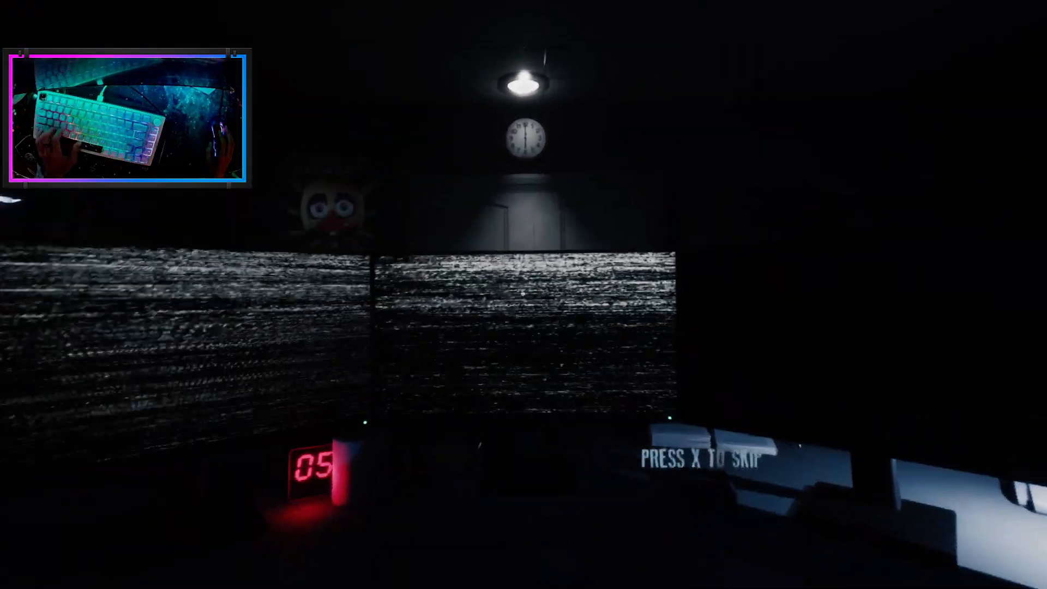
key("x")
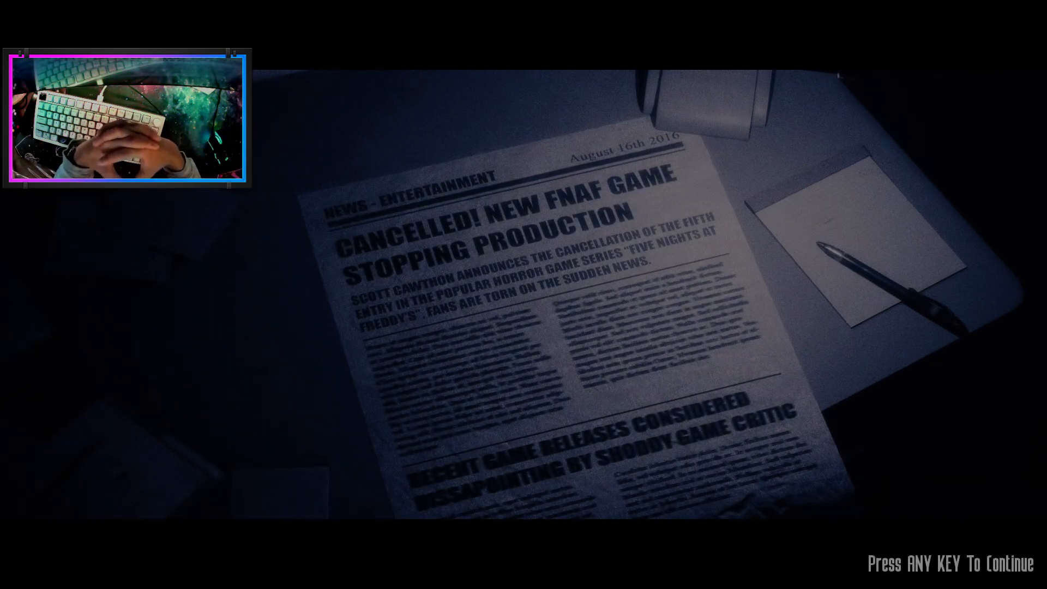
key("space")
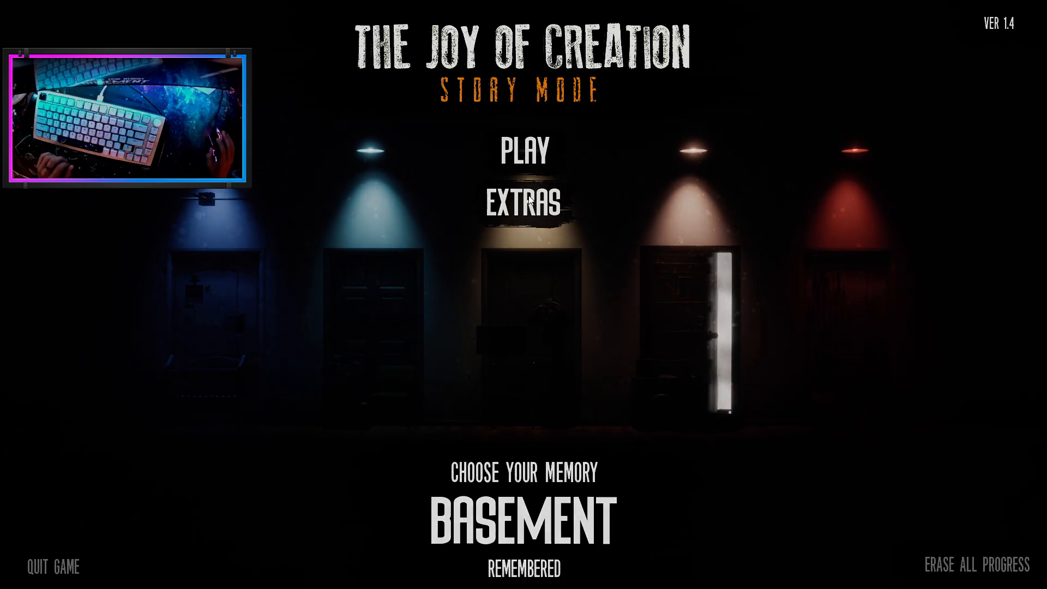
left_click(525, 199)
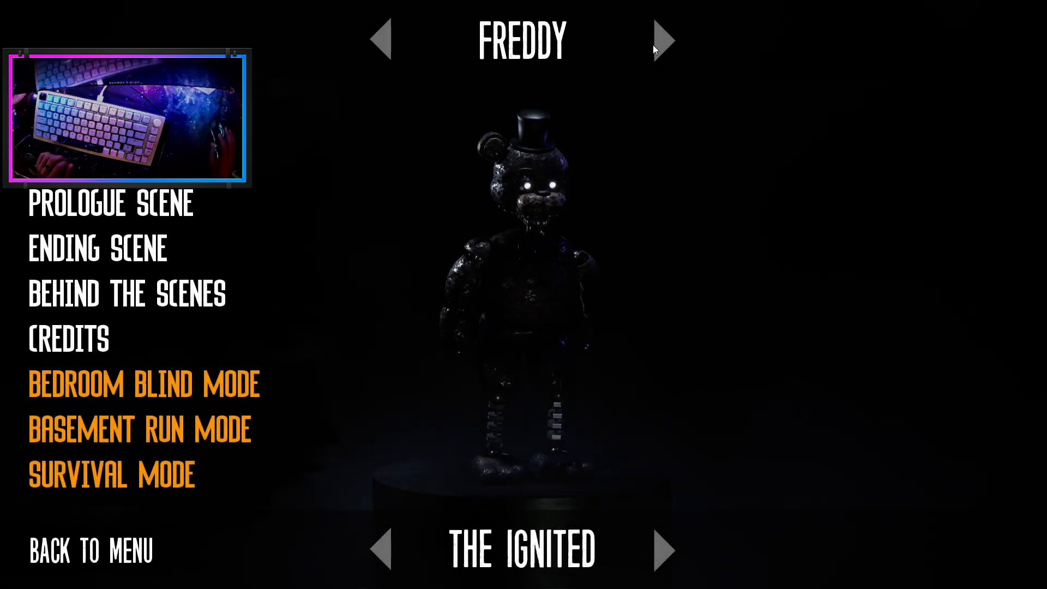
Step: Cycle the gallery from Foxy through Golden Freddy to Endo B "Angel" and beyond
left_click(664, 41)
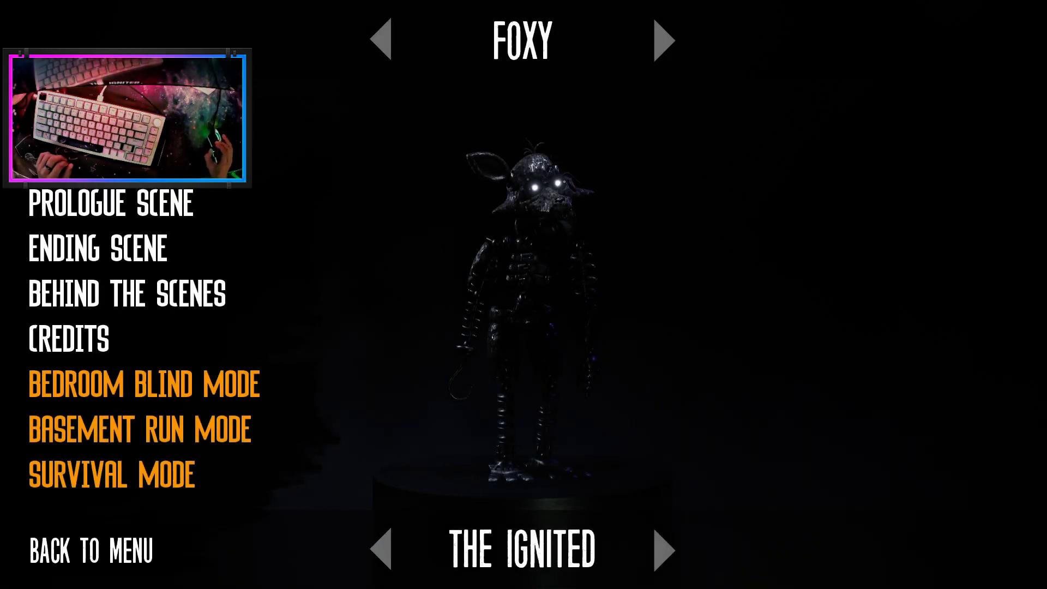
left_click(664, 40)
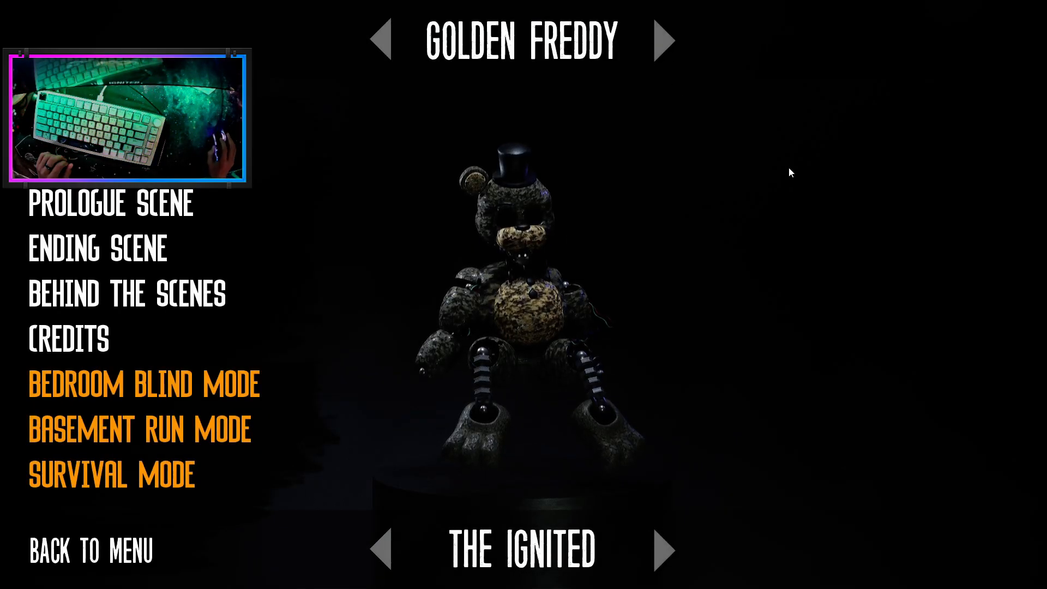
left_click(663, 40)
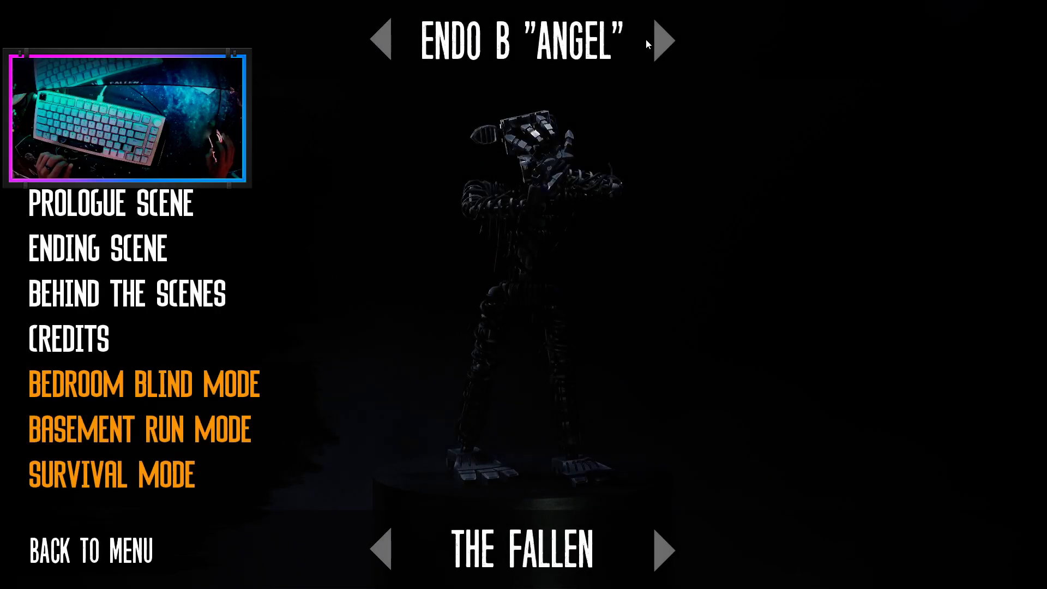
left_click(664, 41)
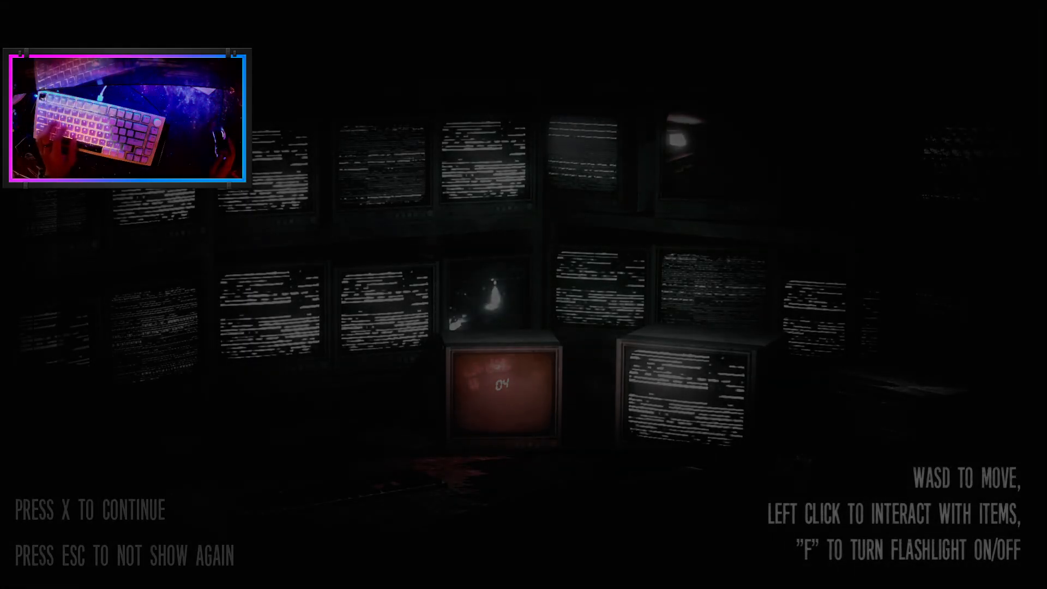
Step: Continue past the controls screen into the flashlight-lit basement full of TVs
key("x")
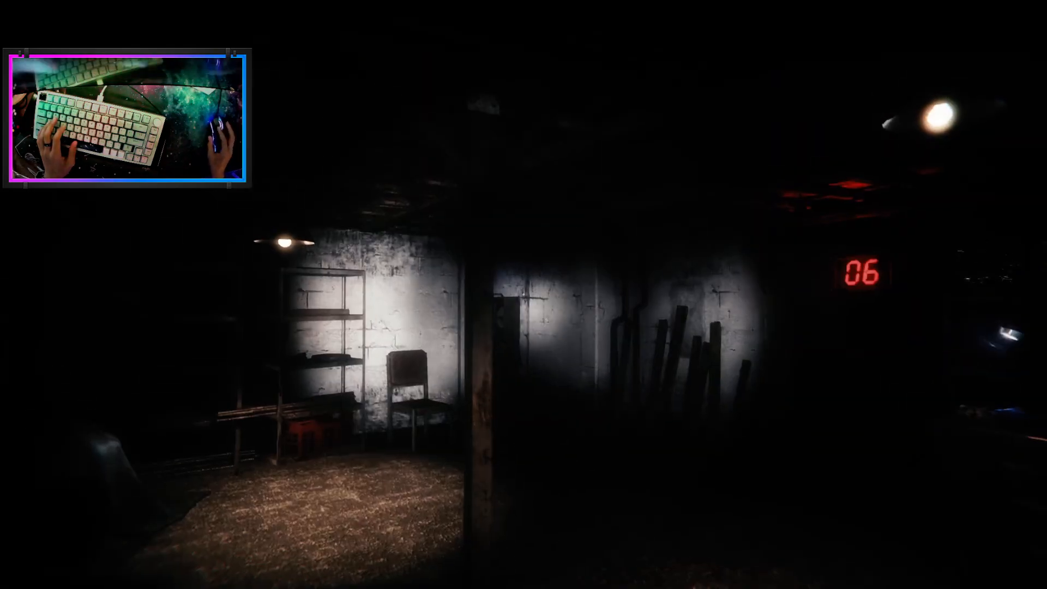
mouse_move(523, 294)
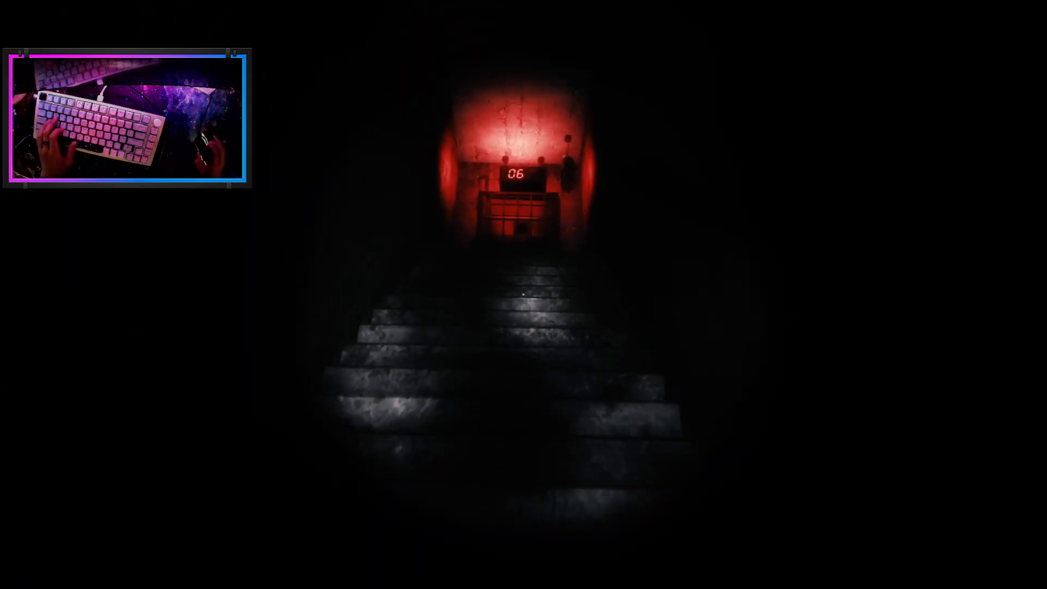
mouse_move(524, 294)
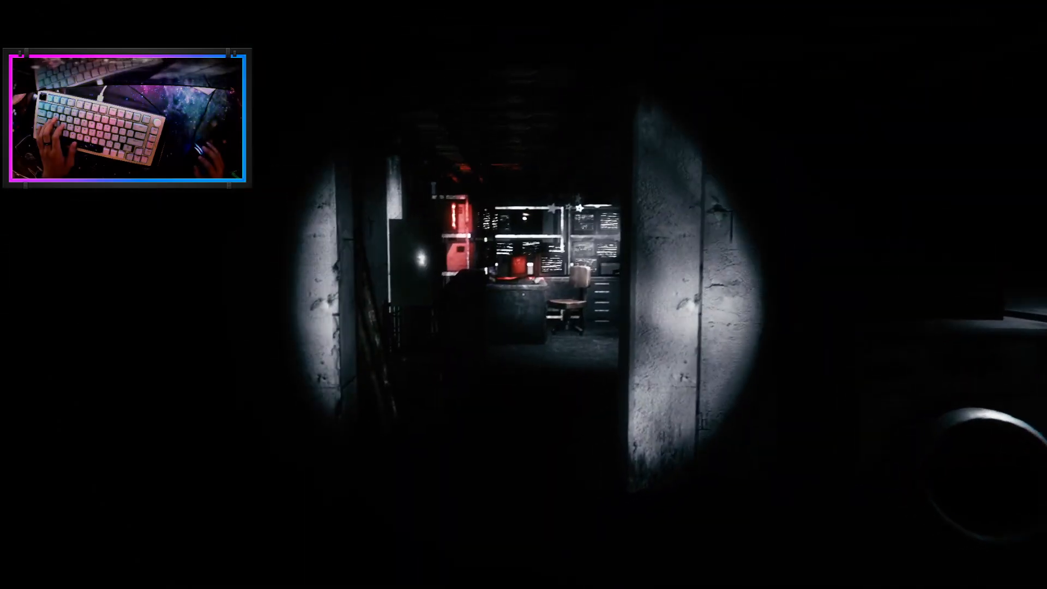
Step: Walk forward through the basement until caught and the retry screen appears
key("w")
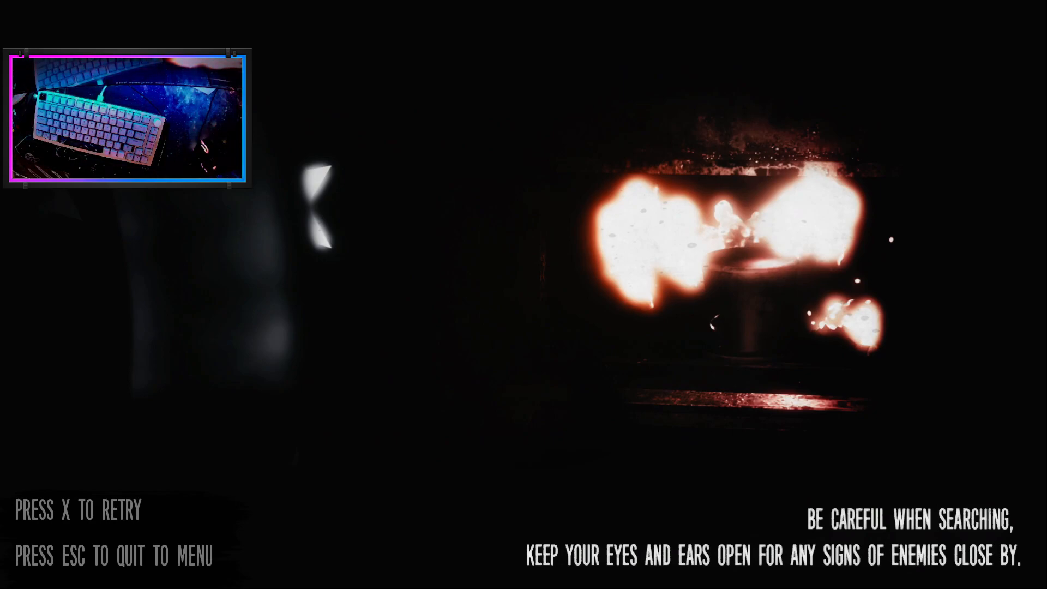
key("x")
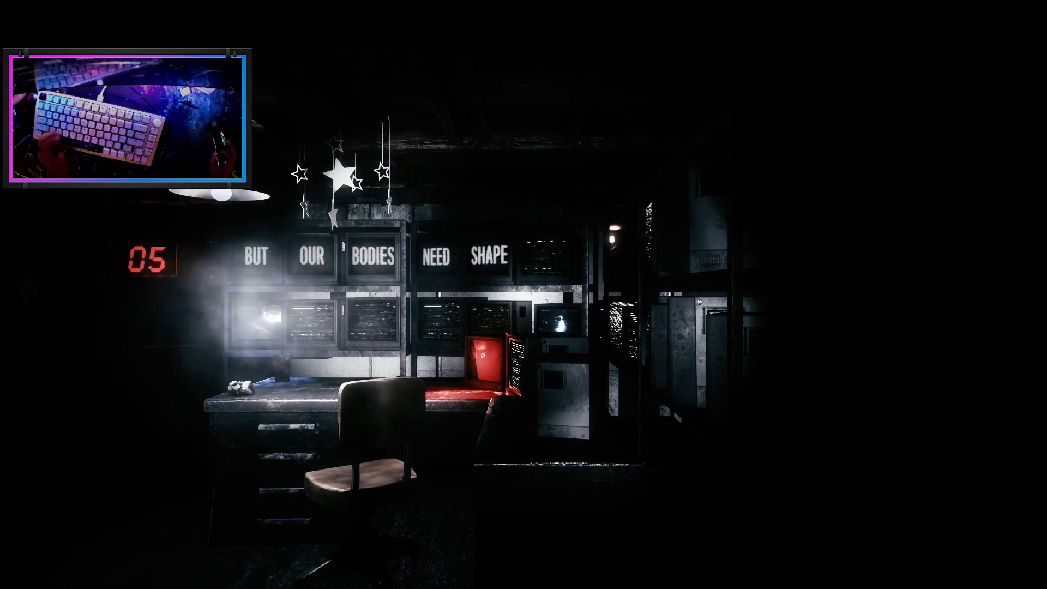
mouse_move(524, 294)
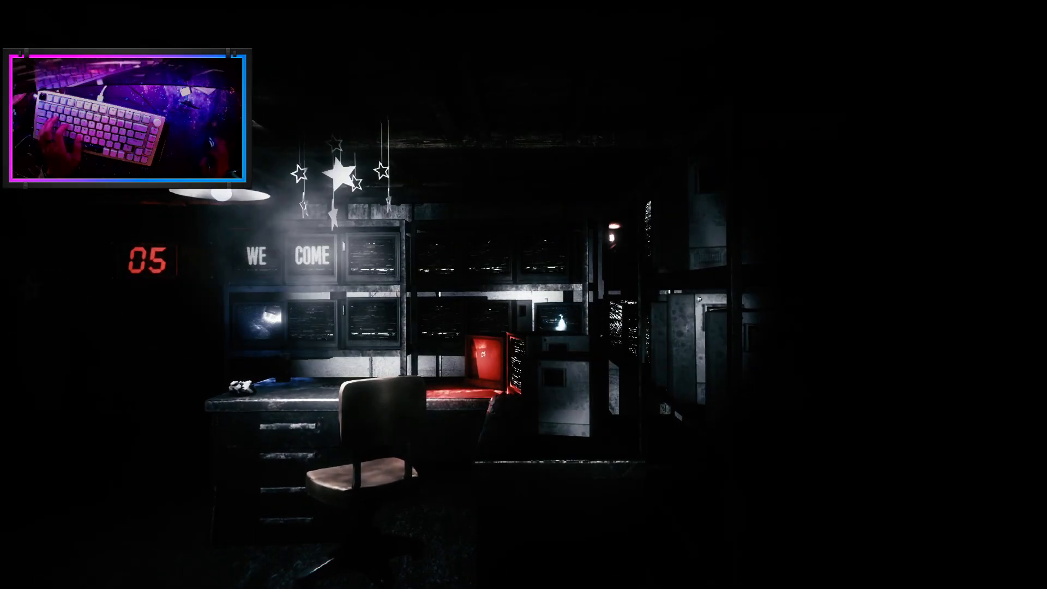
mouse_move(524, 294)
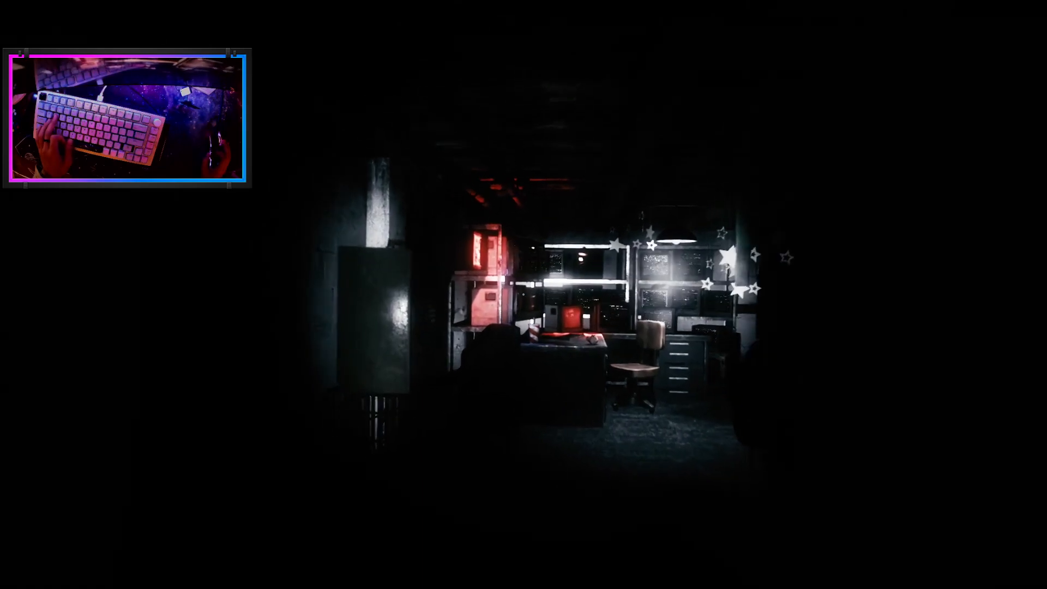
mouse_move(523, 295)
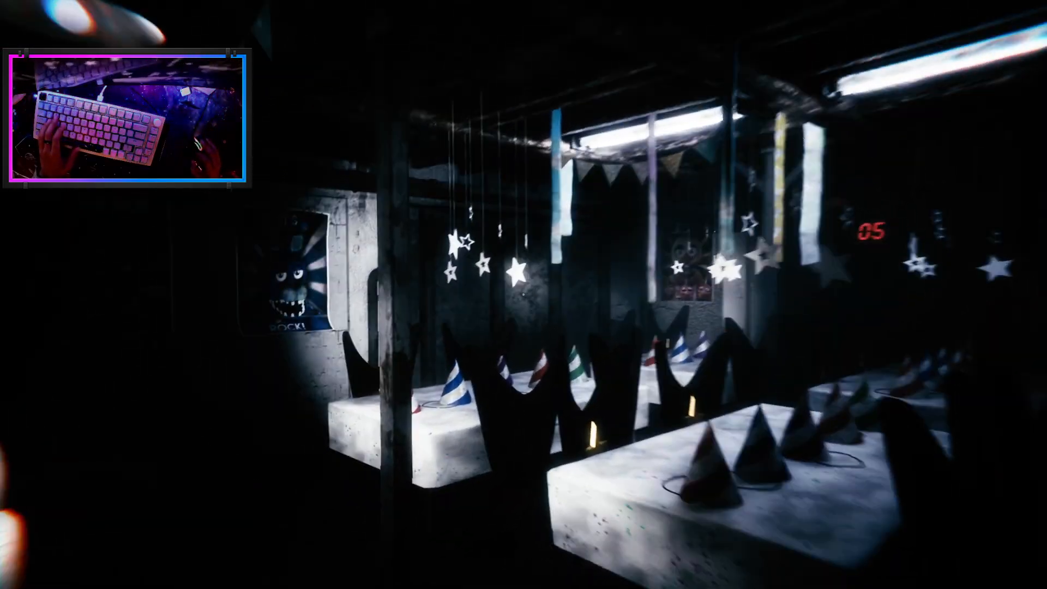